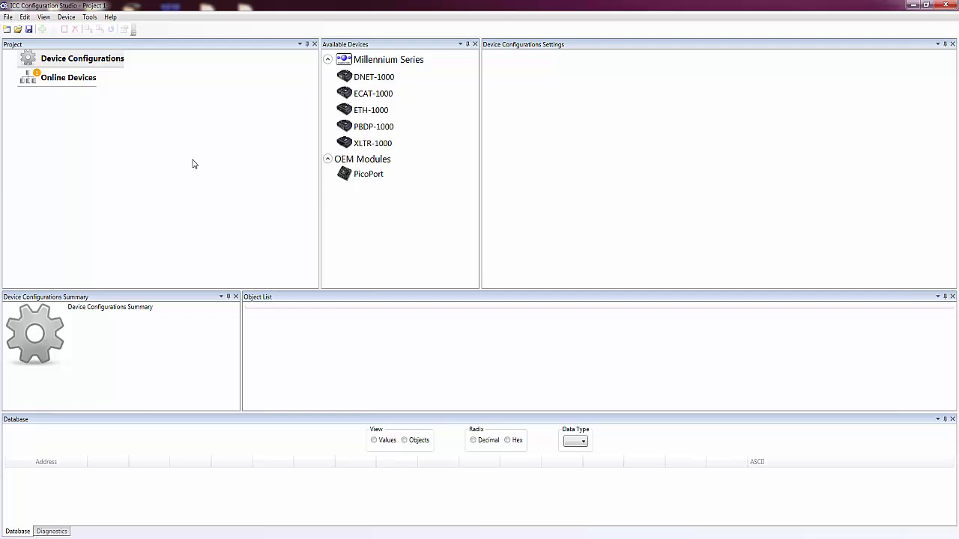
Step: Add the XLTR-1000 gateway from Available Devices to the project's Device Configurations
{"action": "left_click", "coordinate": [372, 143]}
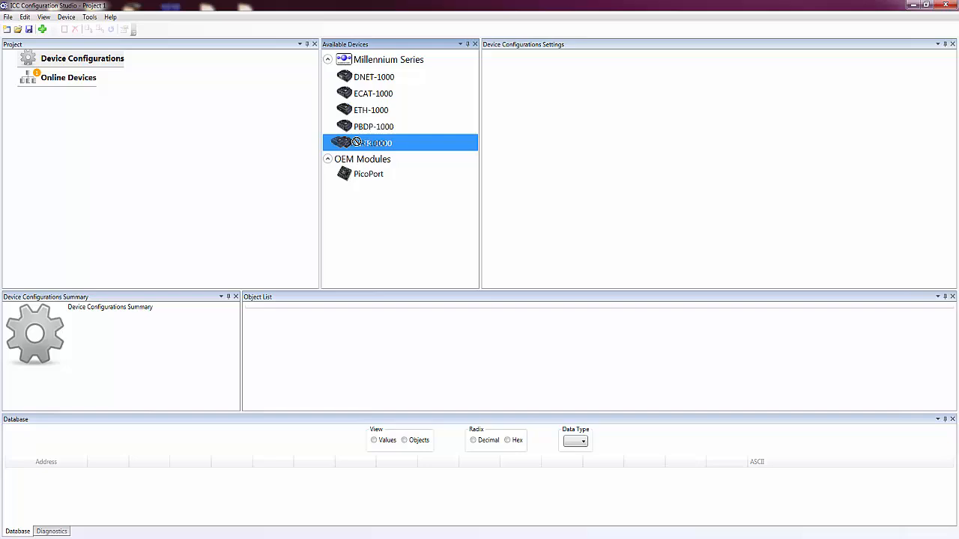
{"action": "double_click", "coordinate": [373, 143]}
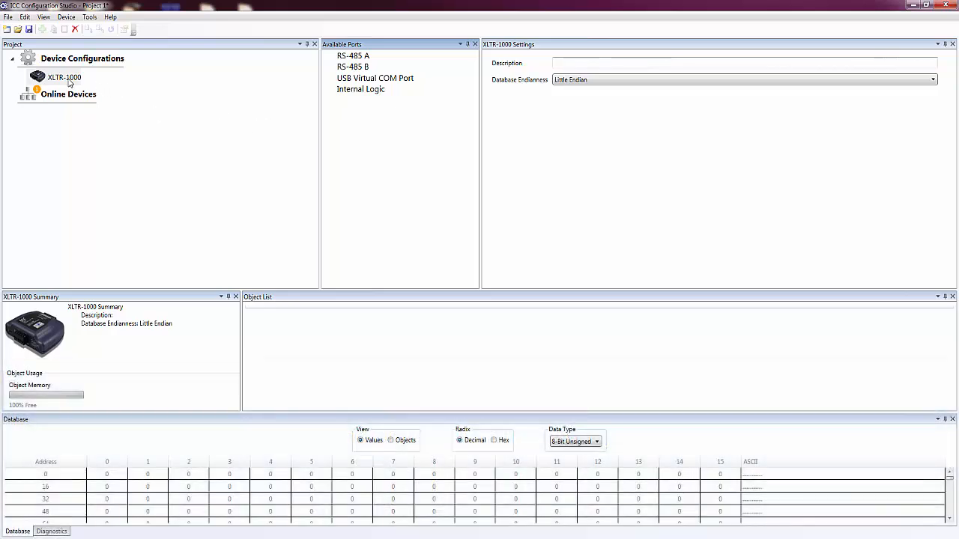
Step: Attach the RS-485 A port to the XLTR-1000 and show its available protocols
{"action": "left_click", "coordinate": [64, 77]}
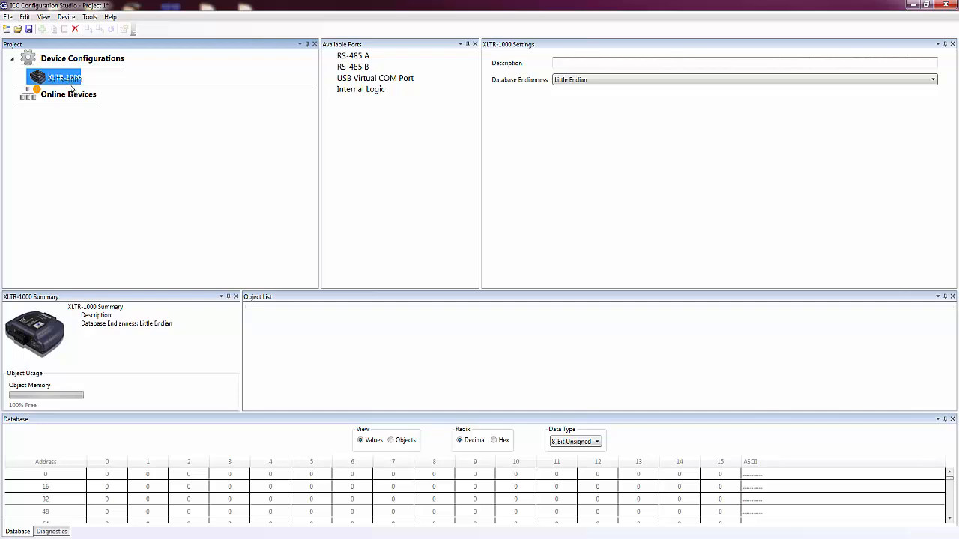
{"action": "left_click_drag", "start_coordinate": [64, 77], "coordinate": [117, 277]}
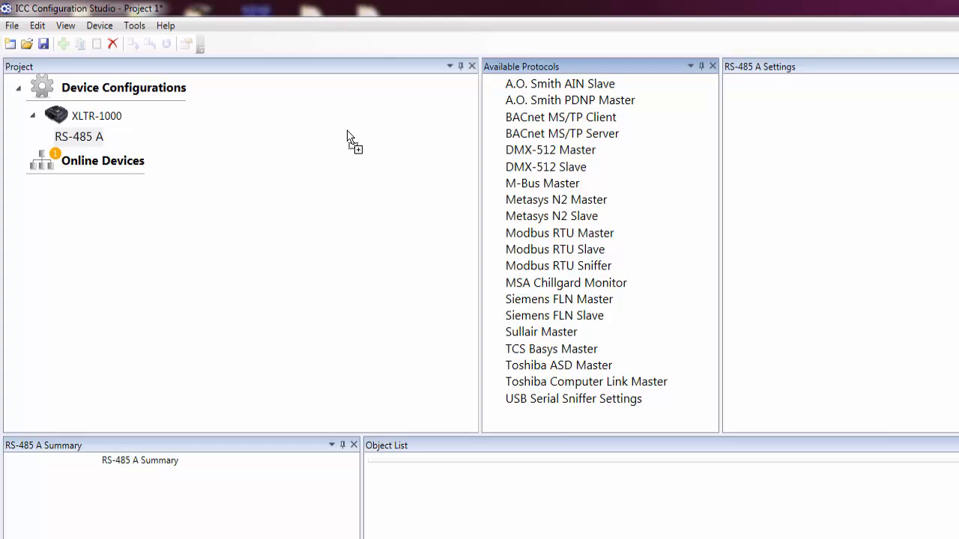
{"action": "left_click", "coordinate": [79, 136]}
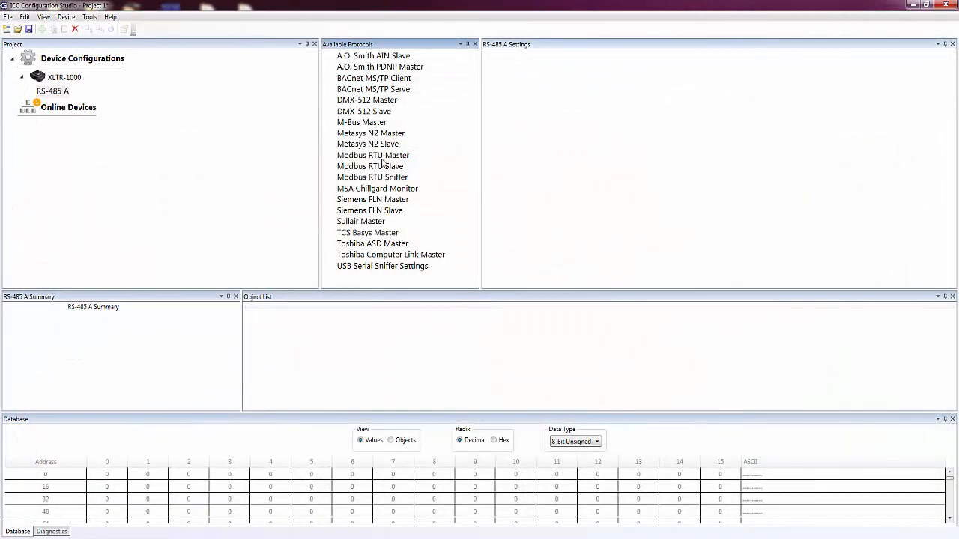
Step: Run Modbus RTU Master on RS-485 A at 19200 baud, Even parity, 1 stop bit
{"action": "double_click", "coordinate": [372, 155]}
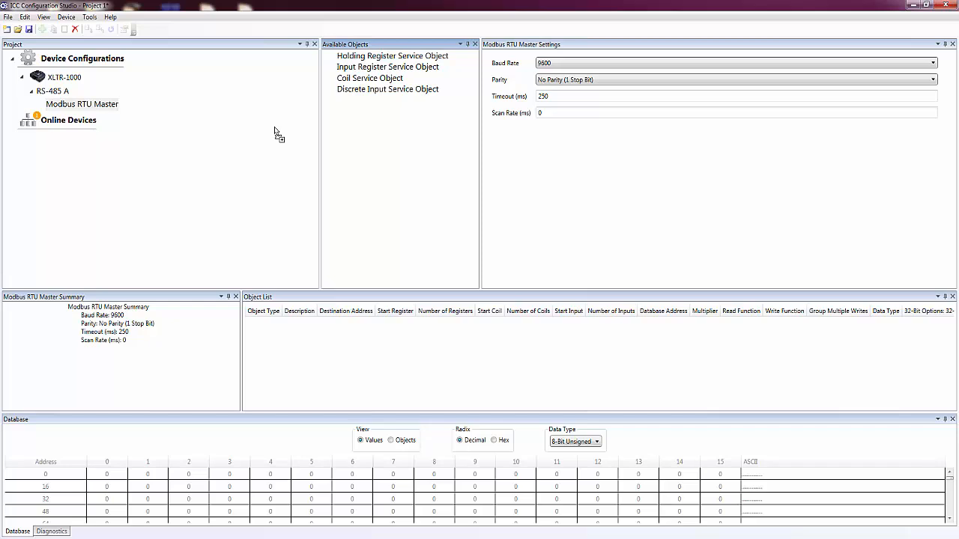
{"action": "mouse_move", "coordinate": [560, 56]}
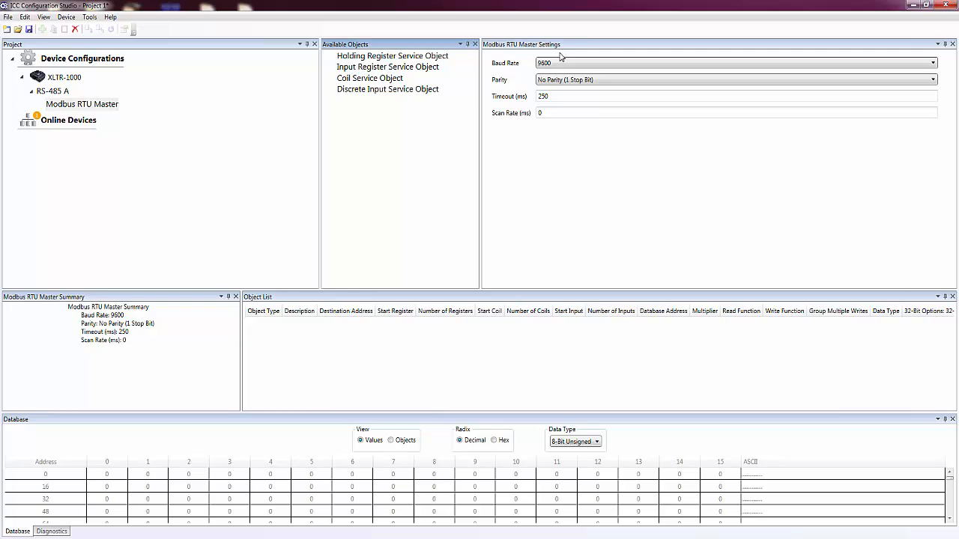
{"action": "left_click", "coordinate": [925, 6]}
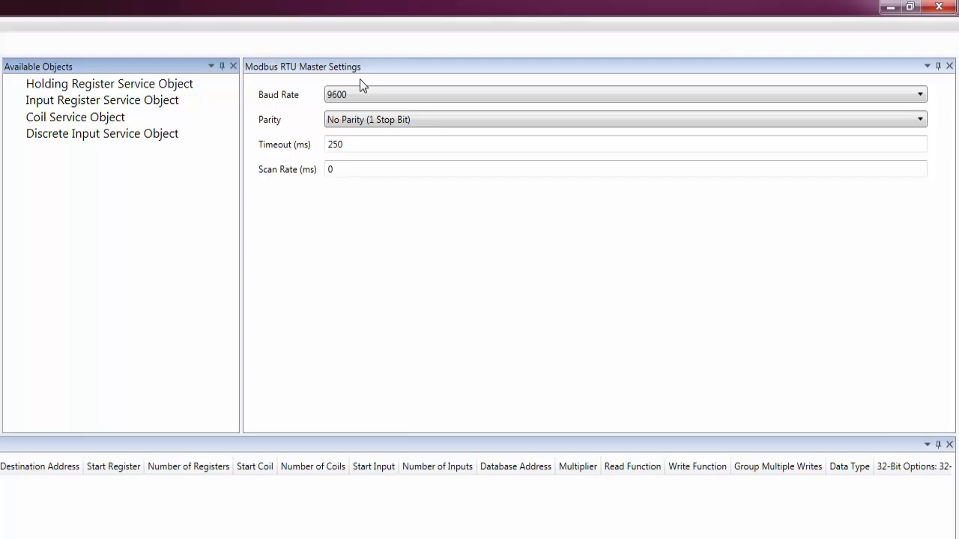
{"action": "mouse_move", "coordinate": [291, 103]}
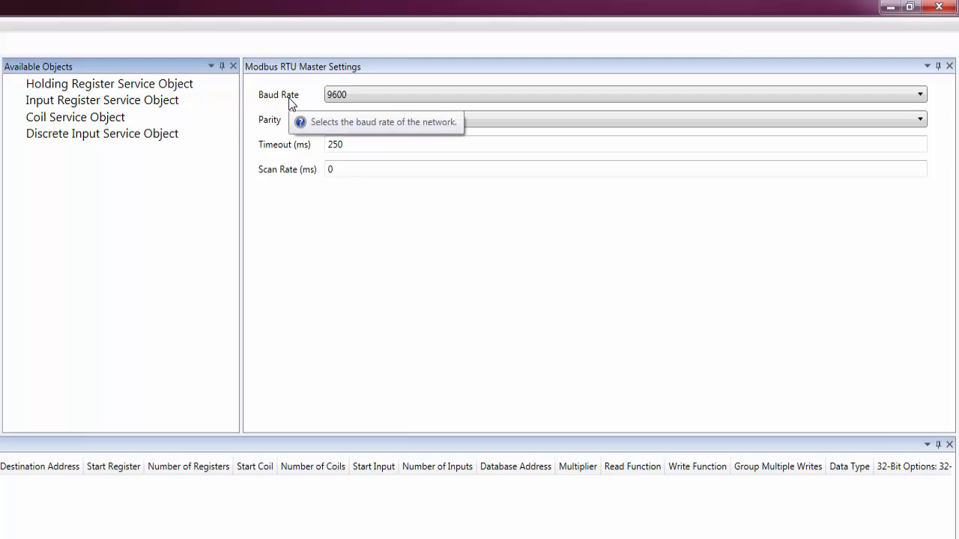
{"action": "mouse_move", "coordinate": [345, 96]}
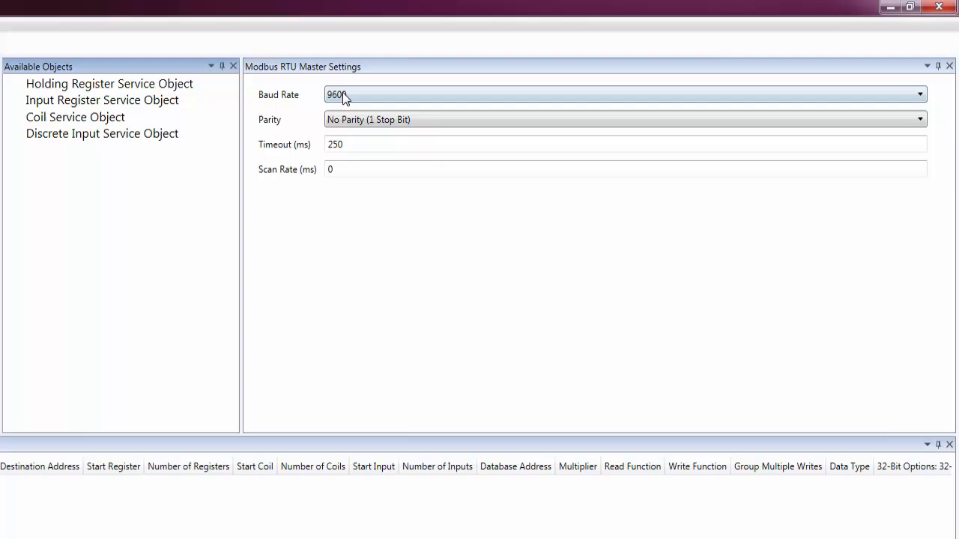
{"action": "left_click", "coordinate": [920, 94]}
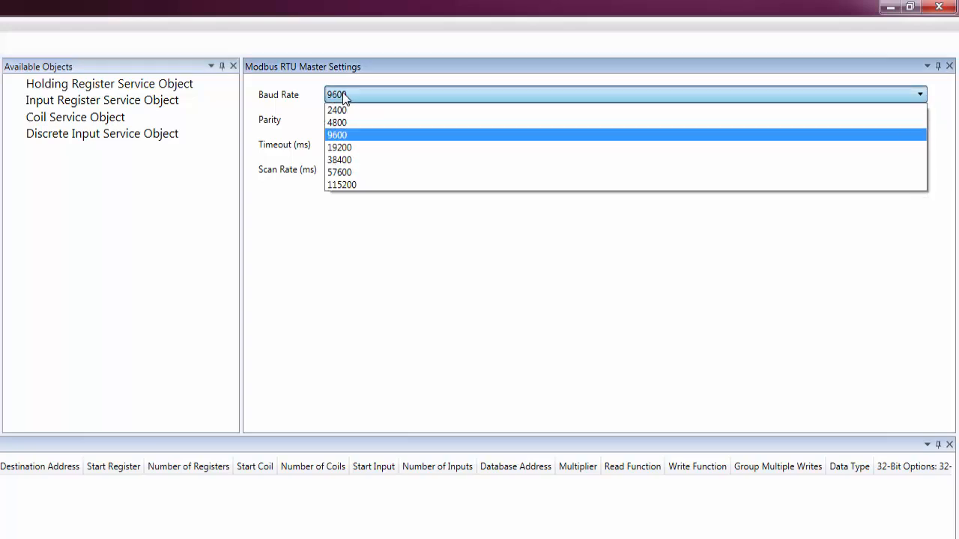
{"action": "left_click", "coordinate": [340, 147]}
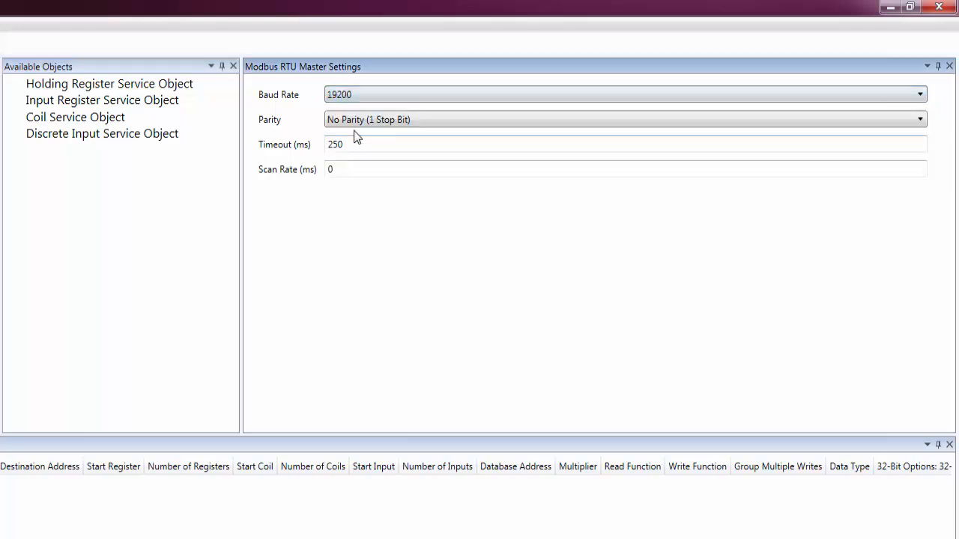
{"action": "left_click", "coordinate": [919, 119]}
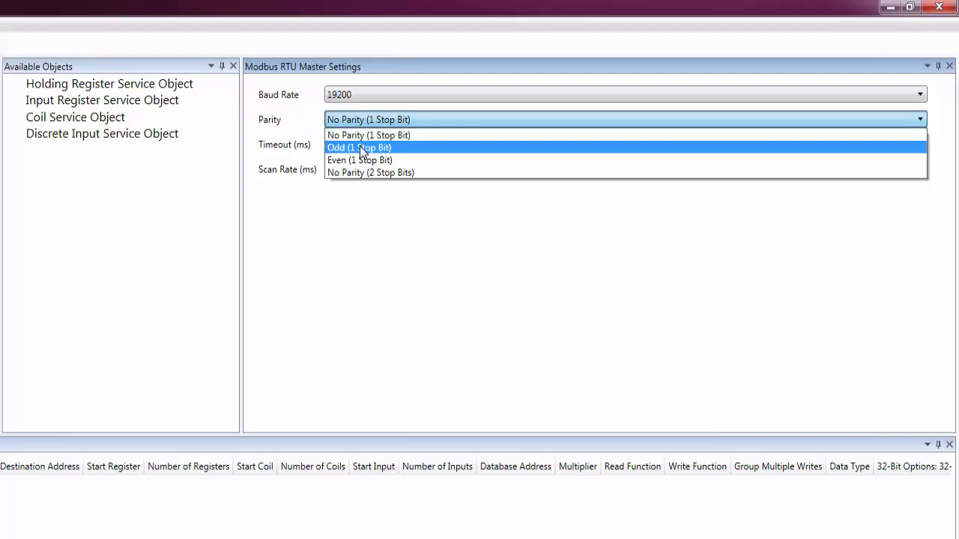
{"action": "left_click", "coordinate": [359, 159]}
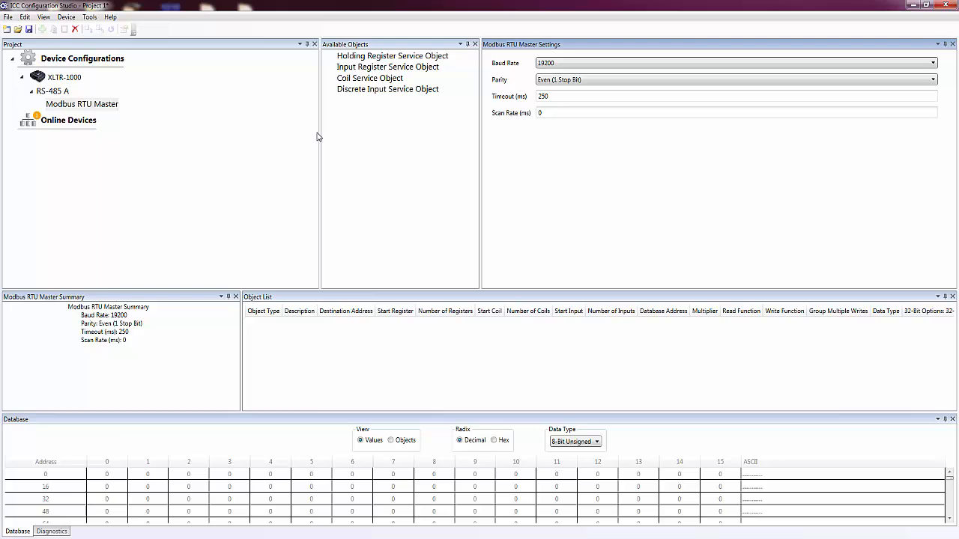
Step: Add a Holding Register Service Object to Modbus RTU Master with destination address 1
{"action": "left_click_drag", "start_coordinate": [392, 56], "coordinate": [254, 105]}
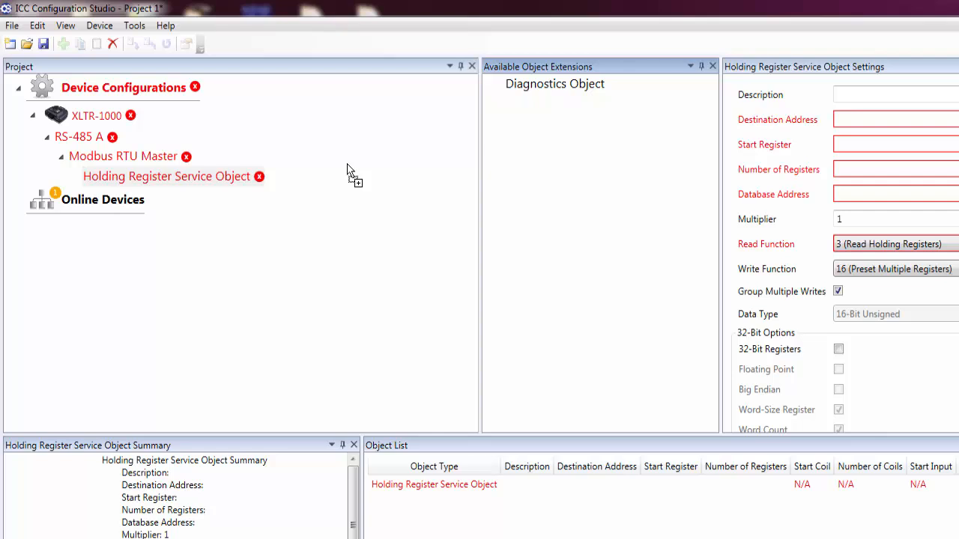
{"action": "mouse_move", "coordinate": [276, 144]}
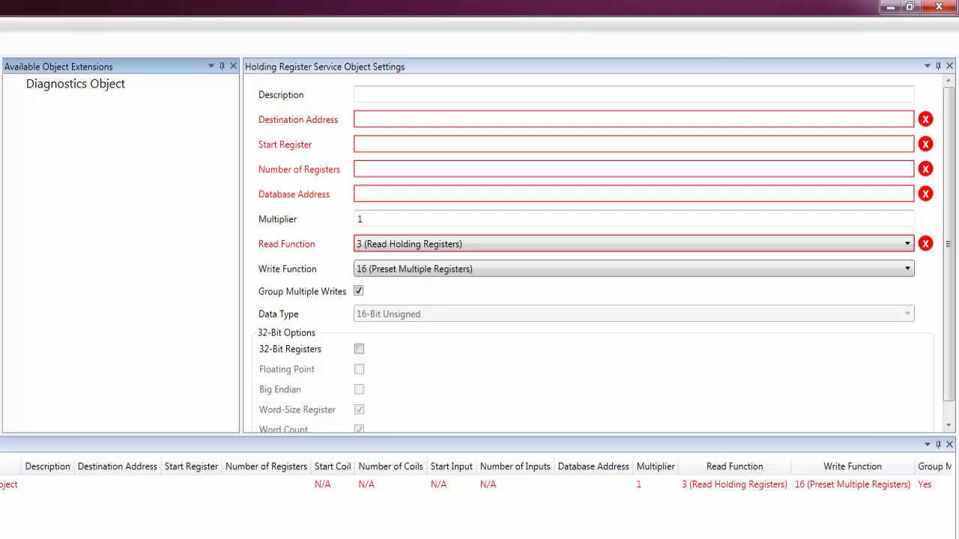
{"action": "mouse_move", "coordinate": [305, 130]}
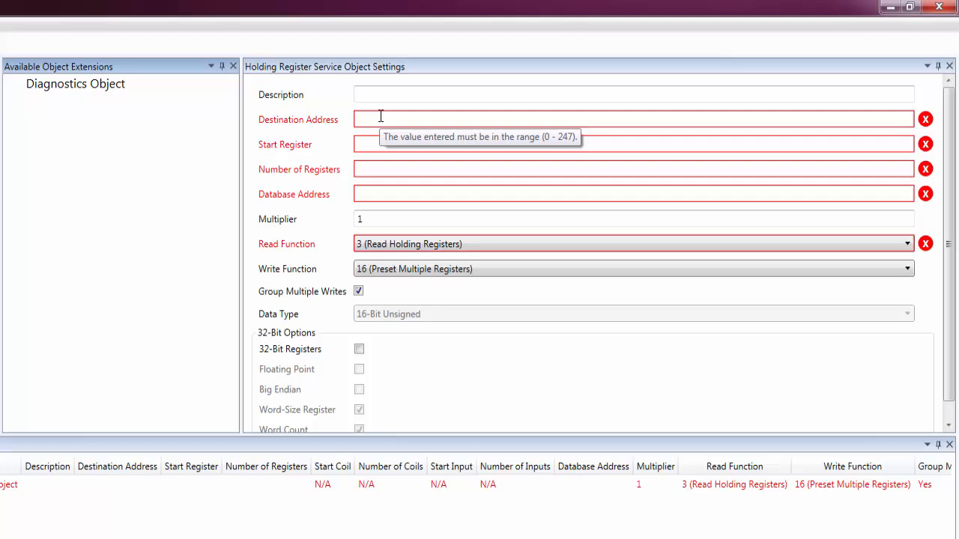
{"action": "mouse_move", "coordinate": [306, 94]}
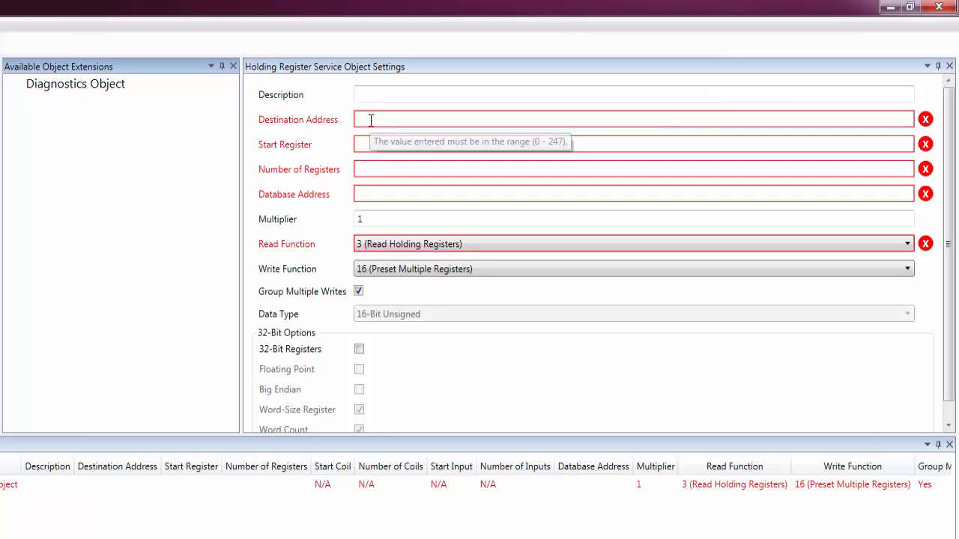
{"action": "type", "text": "1"}
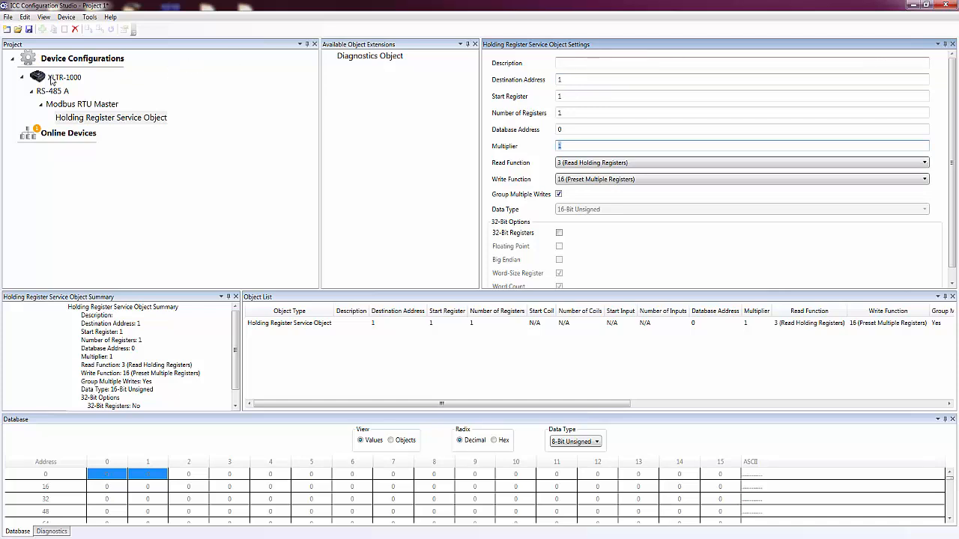
Step: Put a BACnet MS/TP Server on RS-485 B with baud rate 76800
{"action": "left_click", "coordinate": [64, 76]}
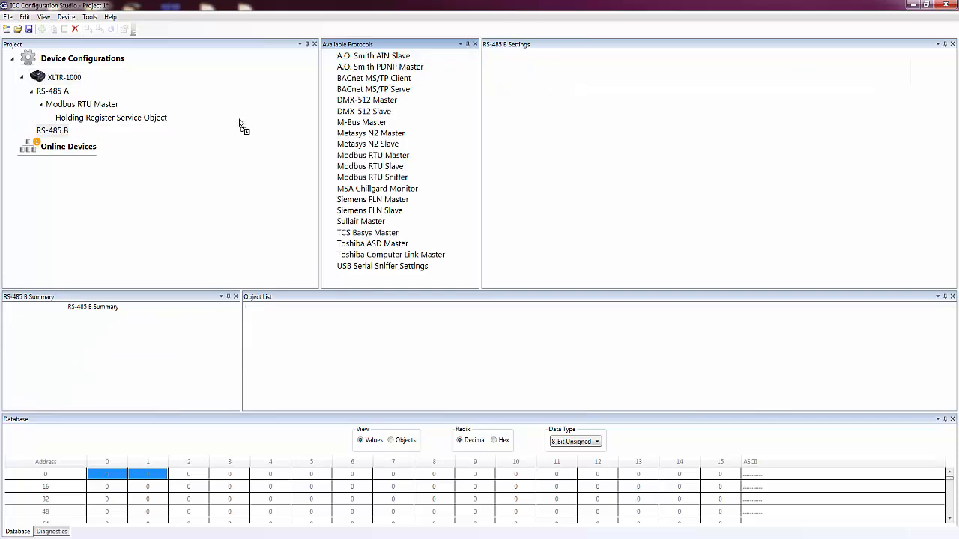
{"action": "left_click", "coordinate": [374, 89]}
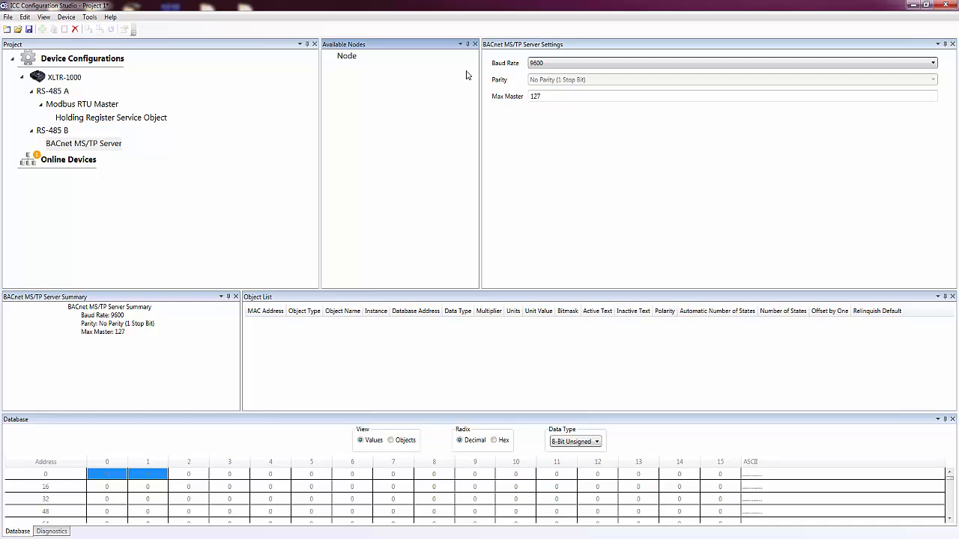
{"action": "left_click", "coordinate": [931, 63]}
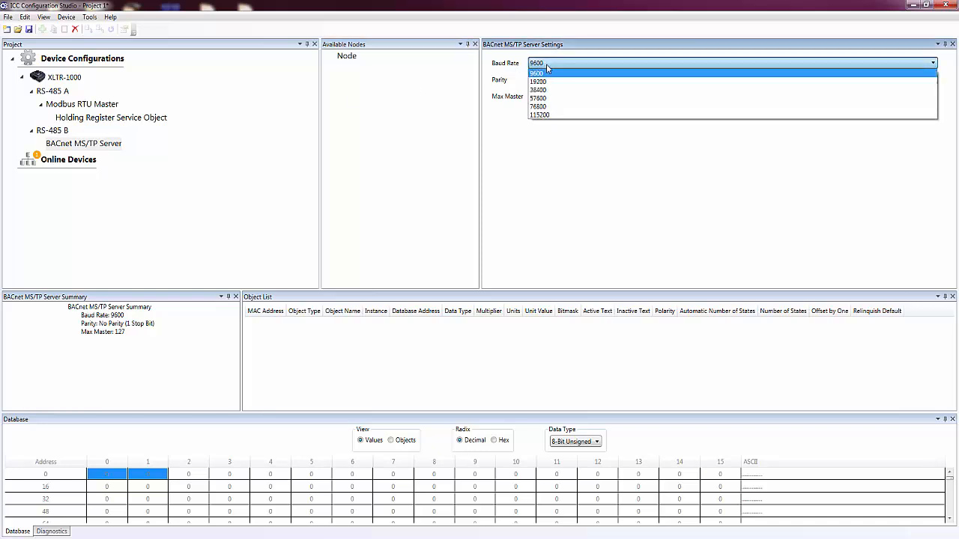
{"action": "left_click", "coordinate": [537, 106]}
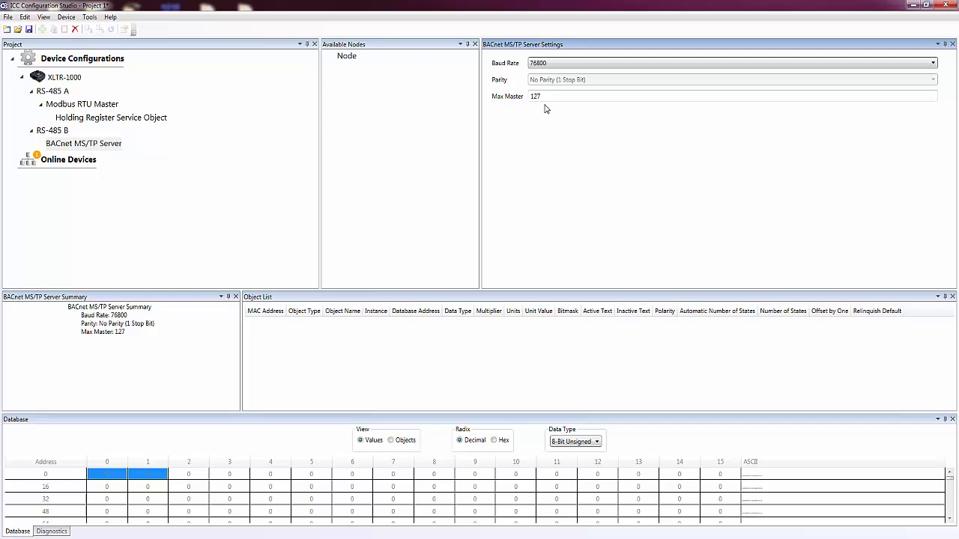
{"action": "mouse_move", "coordinate": [366, 64]}
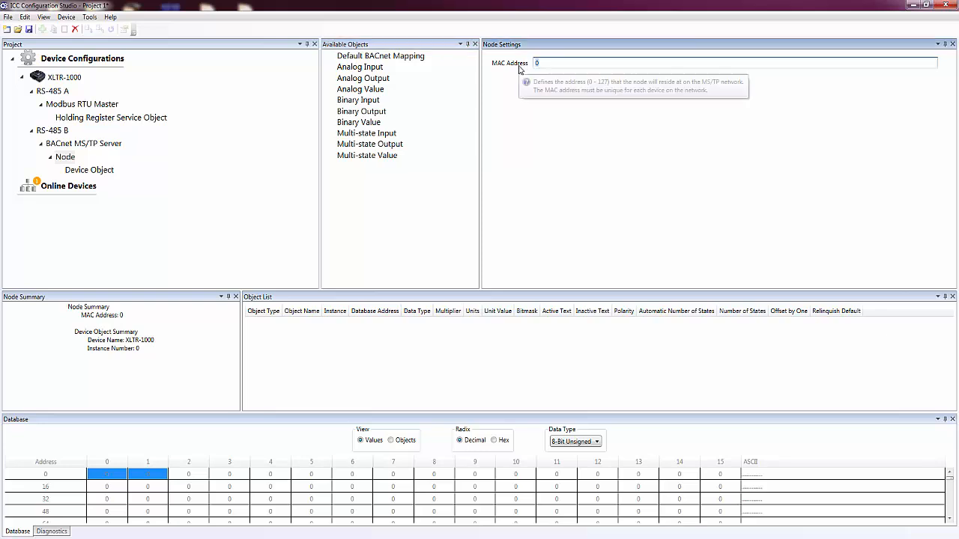
Step: Give the Node MAC address 12 and add an Analog Value object under it
{"action": "type", "text": "12"}
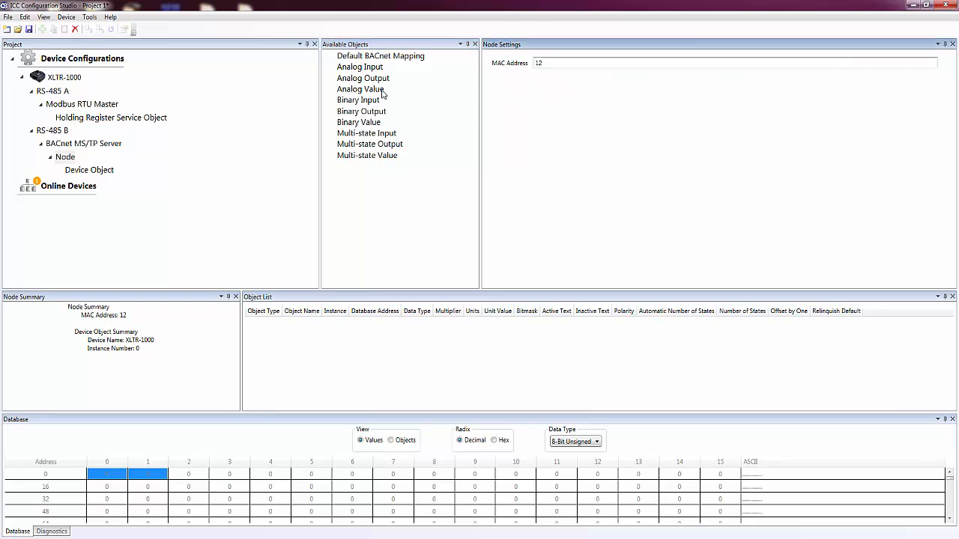
{"action": "left_click_drag", "start_coordinate": [360, 89], "coordinate": [221, 169]}
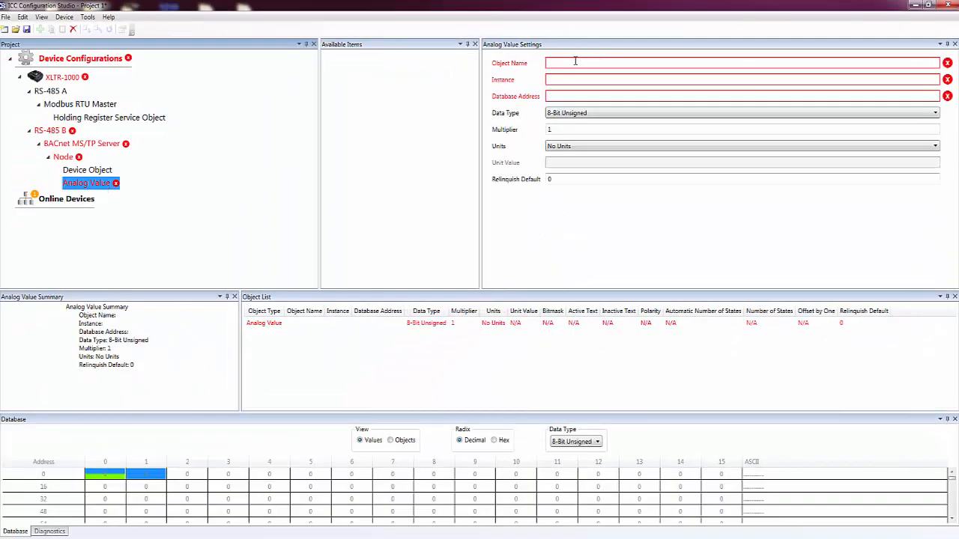
Step: Name the Analog Value 'av1' and set its data type to 16-Bit Unsigned
{"action": "type", "text": "av1"}
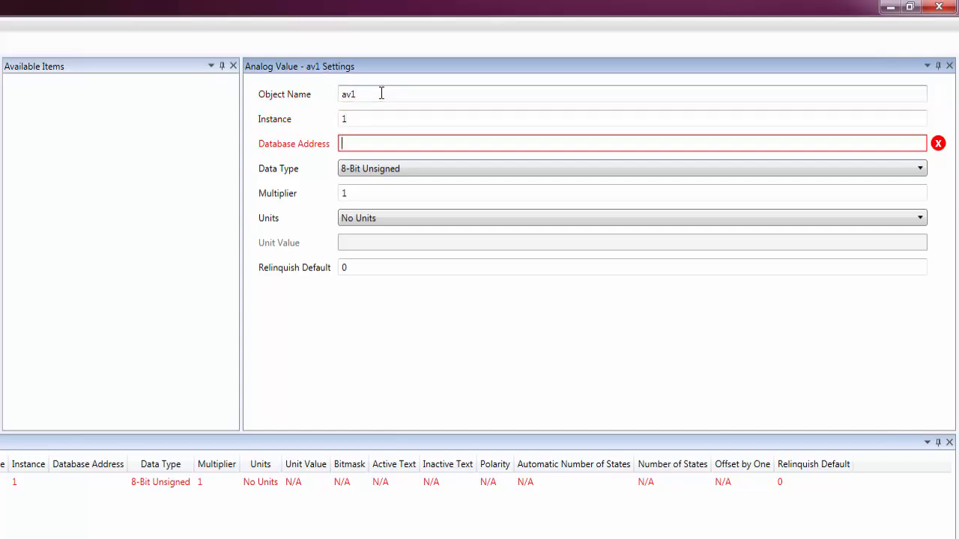
{"action": "left_click", "coordinate": [919, 168]}
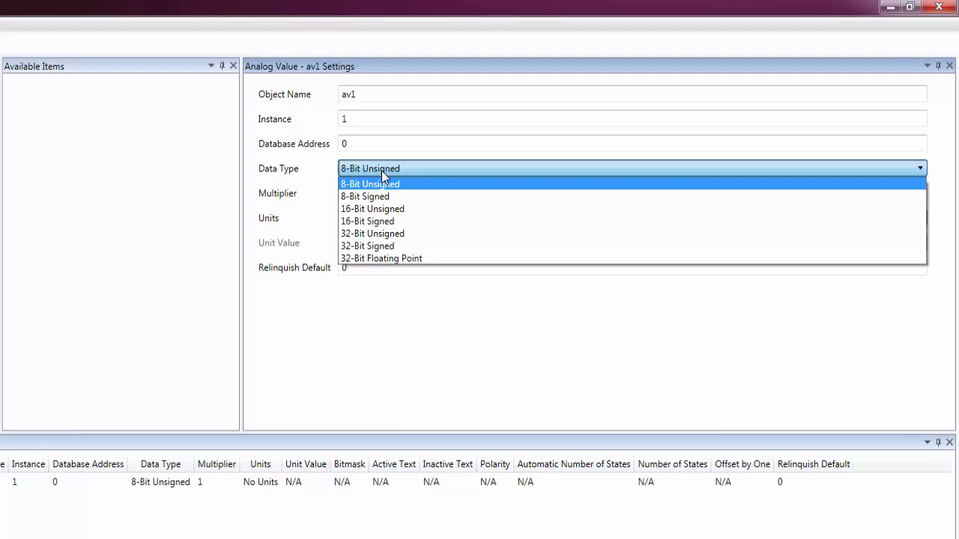
{"action": "left_click", "coordinate": [373, 208]}
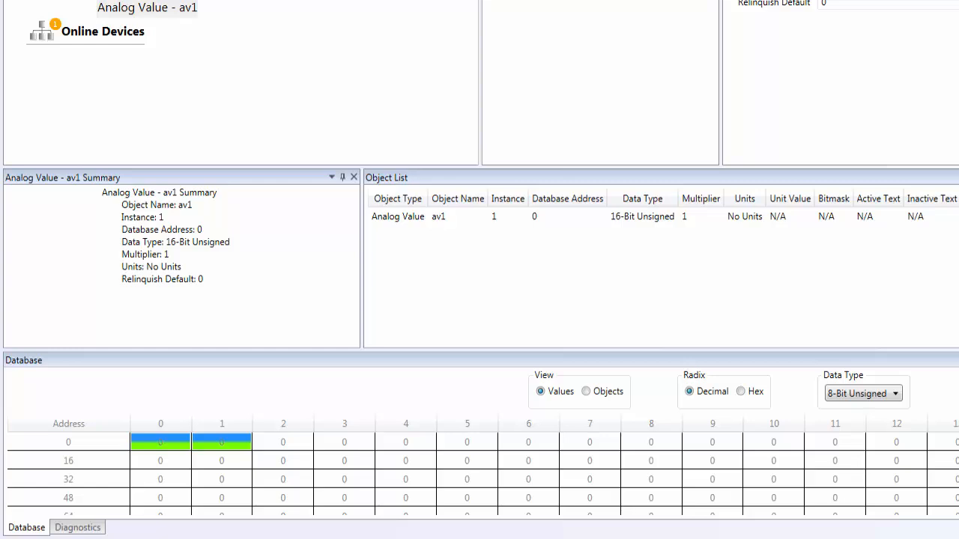
{"action": "mouse_move", "coordinate": [221, 479]}
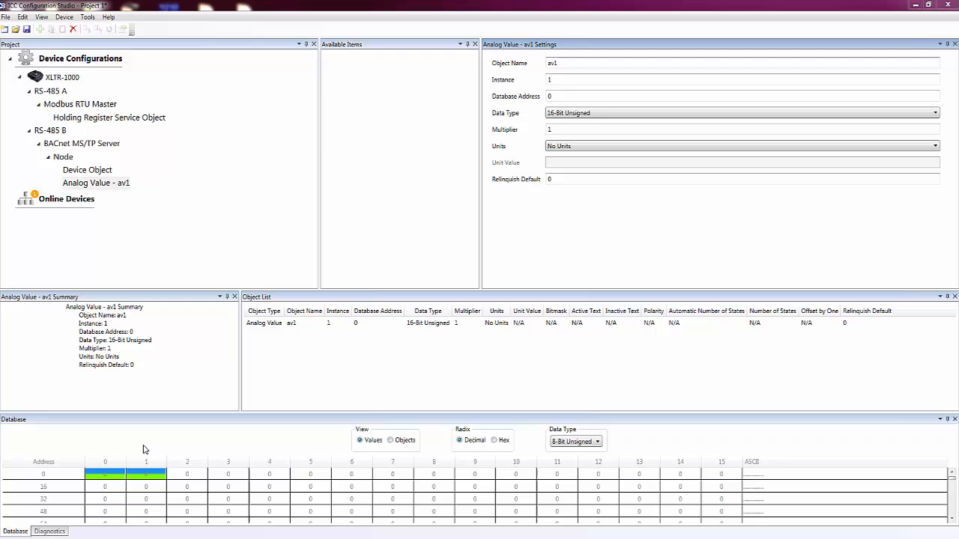
{"action": "mouse_move", "coordinate": [72, 241]}
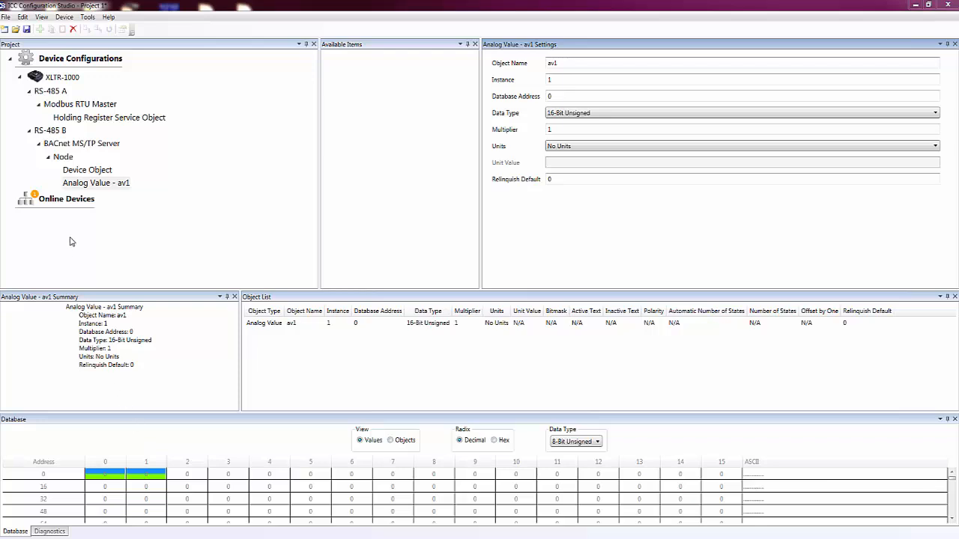
Step: Connect to the USB-discovered XLTR-1000 under Online Devices and bring up its configuration actions
{"action": "left_click", "coordinate": [66, 198]}
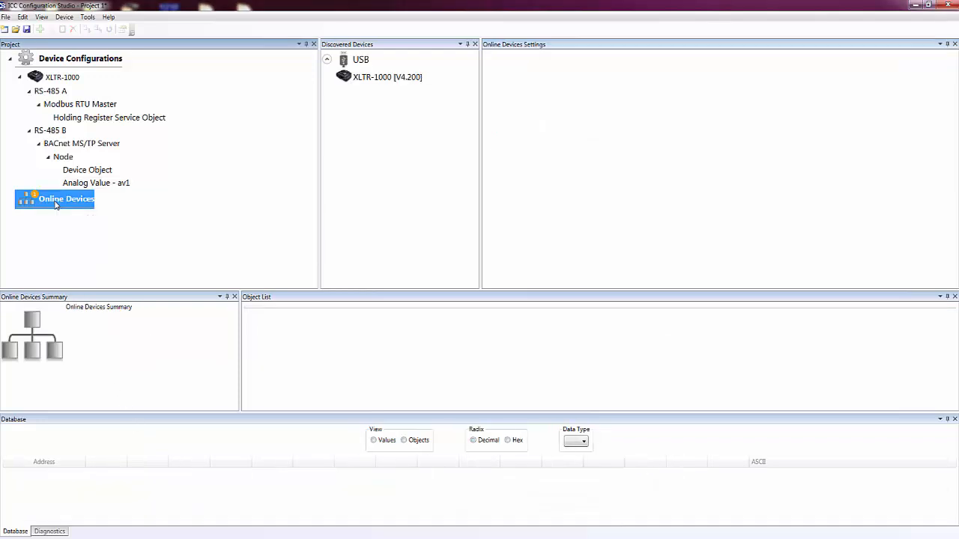
{"action": "left_click", "coordinate": [387, 77]}
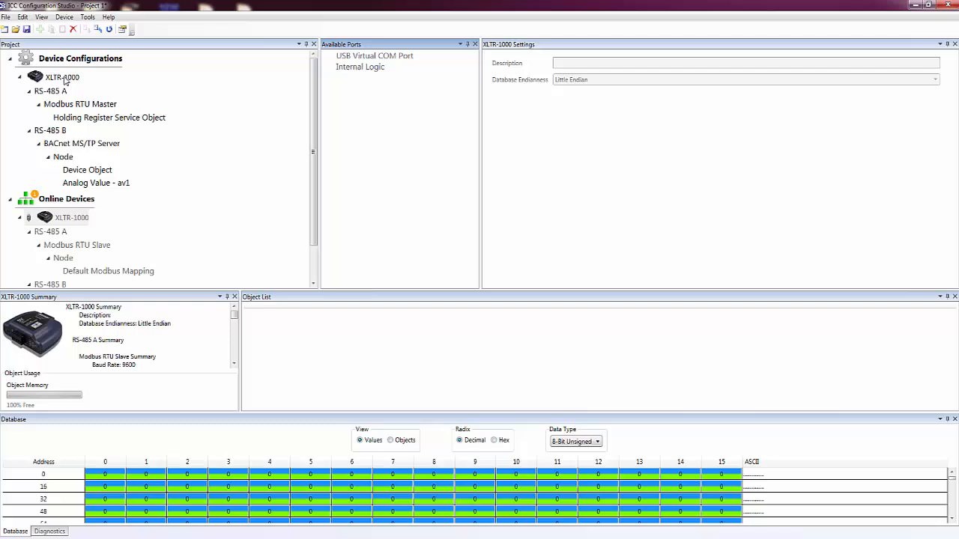
{"action": "right_click", "coordinate": [62, 77]}
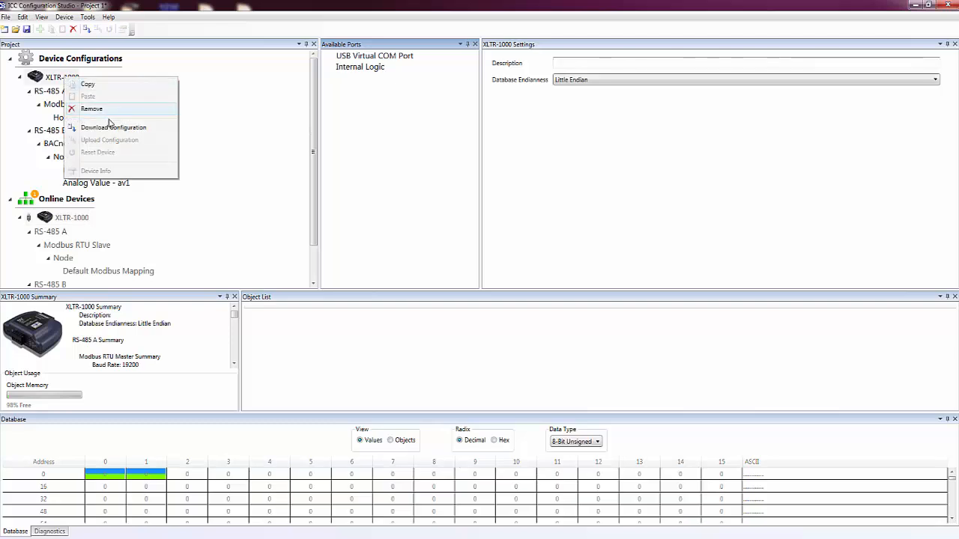
{"action": "mouse_move", "coordinate": [114, 127]}
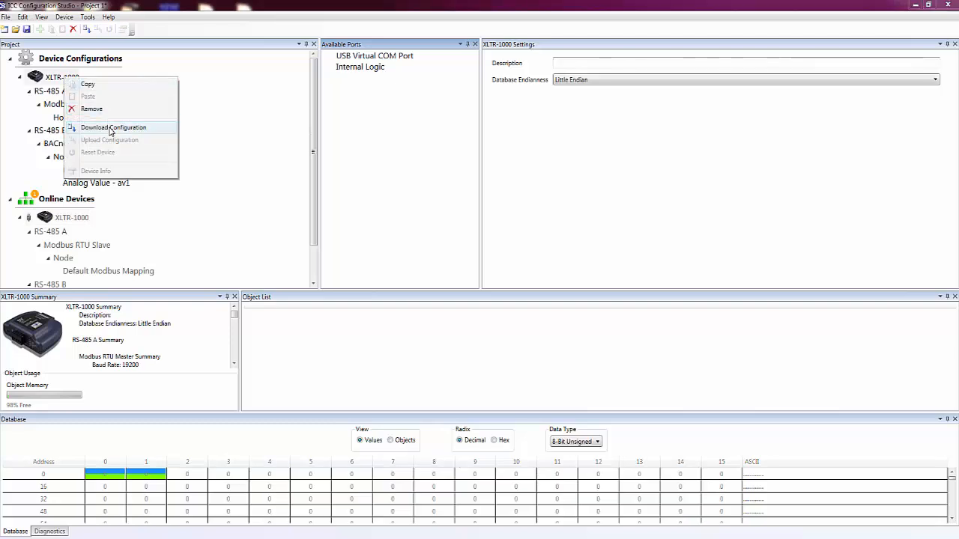
Step: Download the configuration to the XLTR-1000, confirming the overwrite warning
{"action": "left_click", "coordinate": [114, 128]}
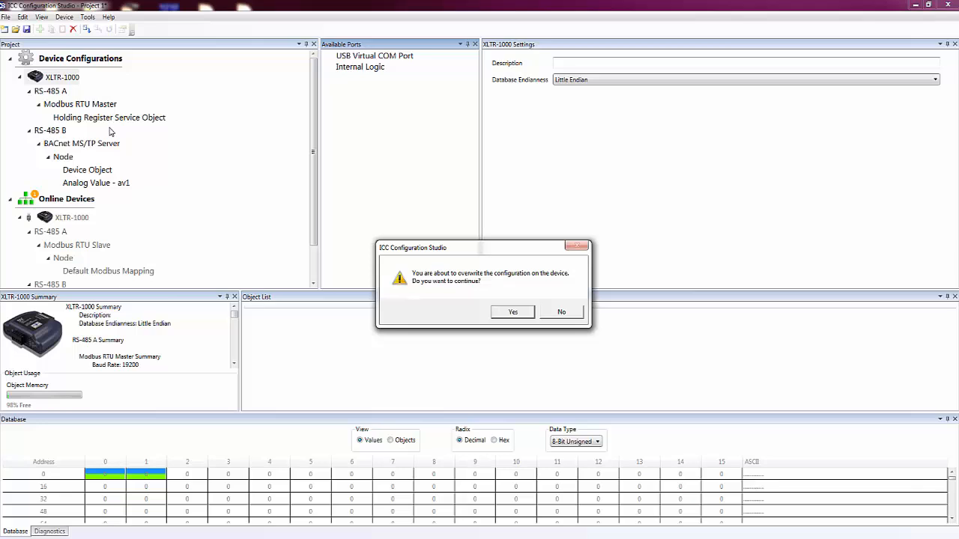
{"action": "mouse_move", "coordinate": [444, 313]}
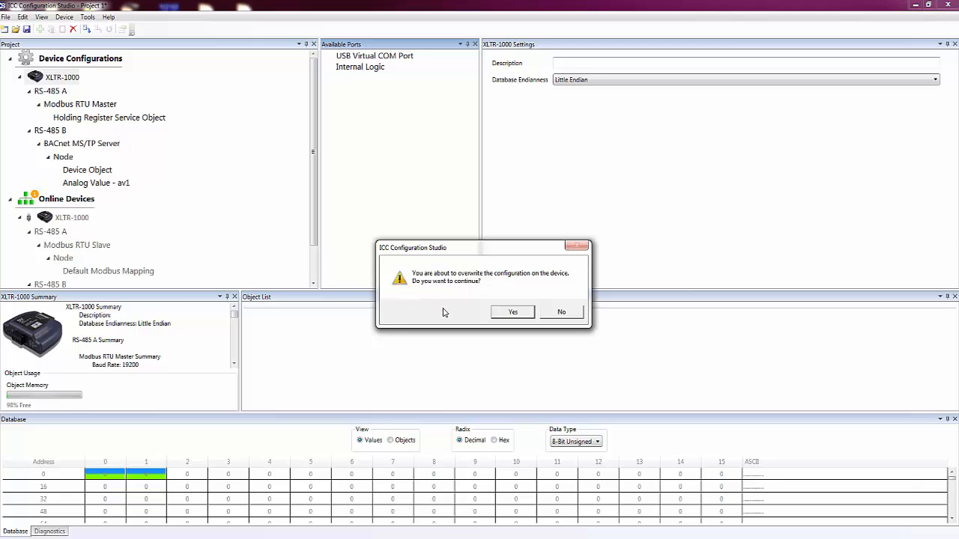
{"action": "mouse_move", "coordinate": [460, 322]}
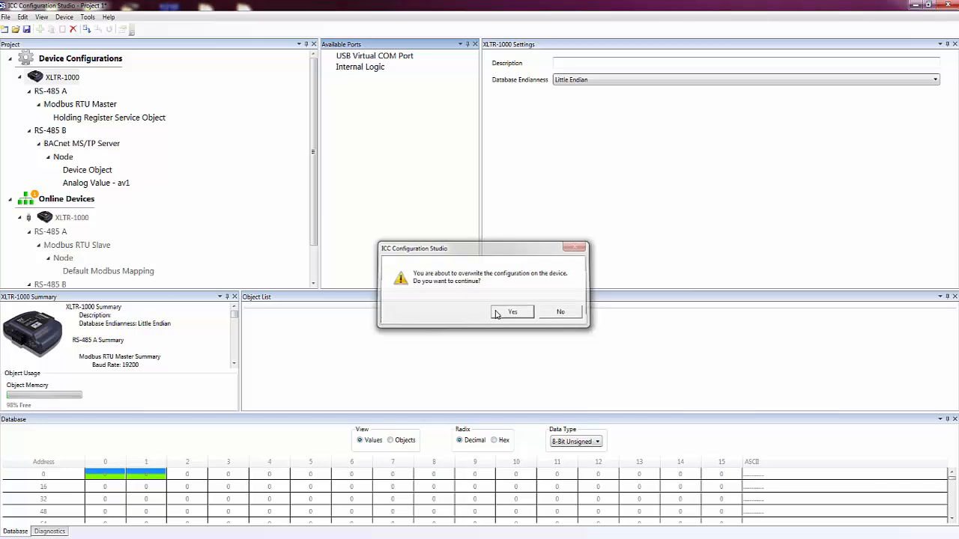
{"action": "left_click", "coordinate": [512, 312]}
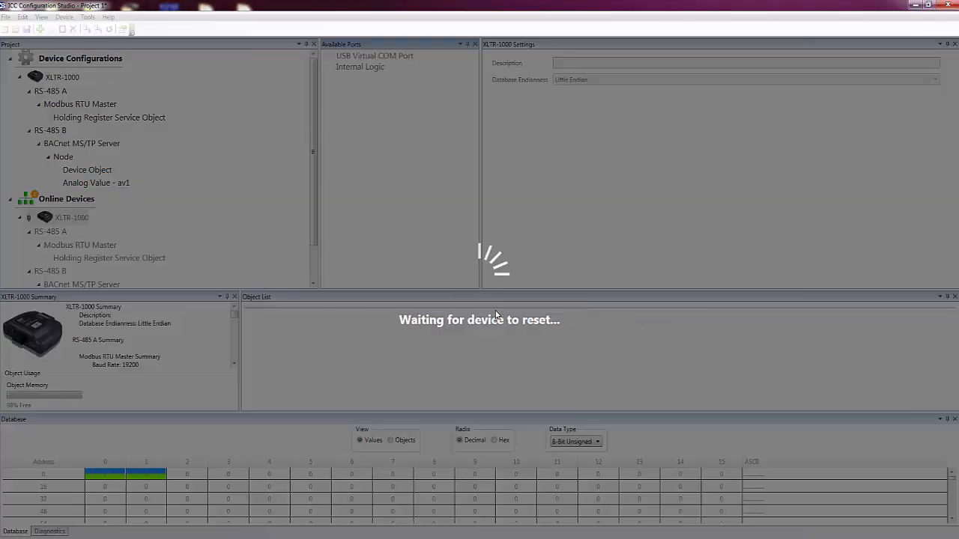